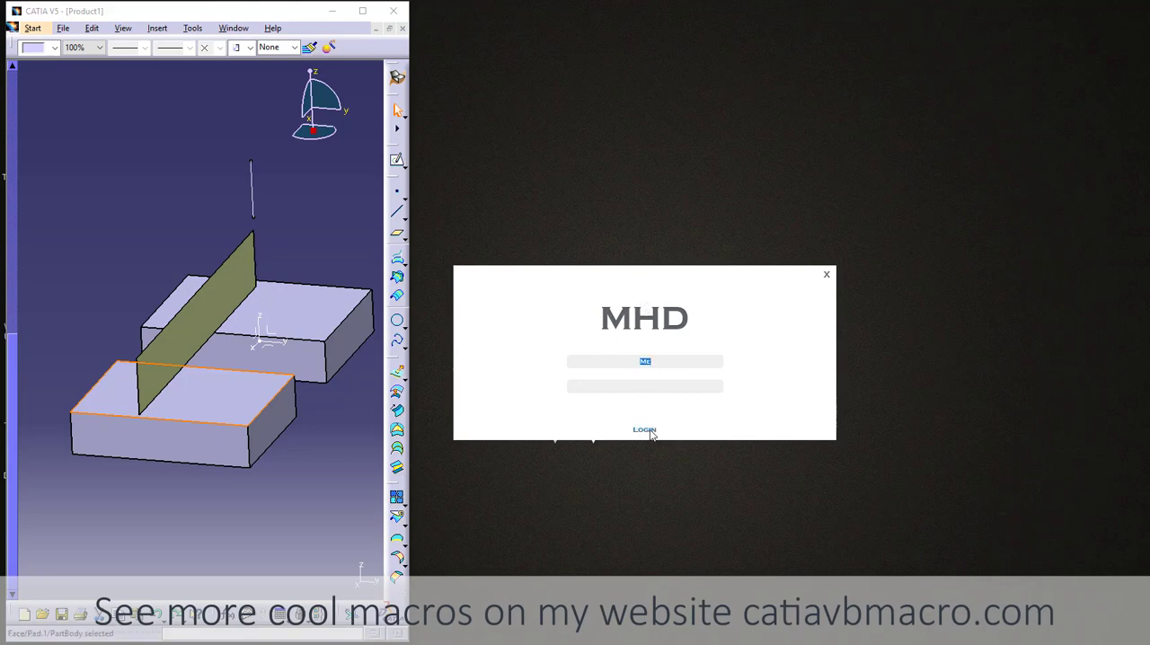
# Log in to the MHD macro app to reach its Colors palette.
pyautogui.click(644, 429)
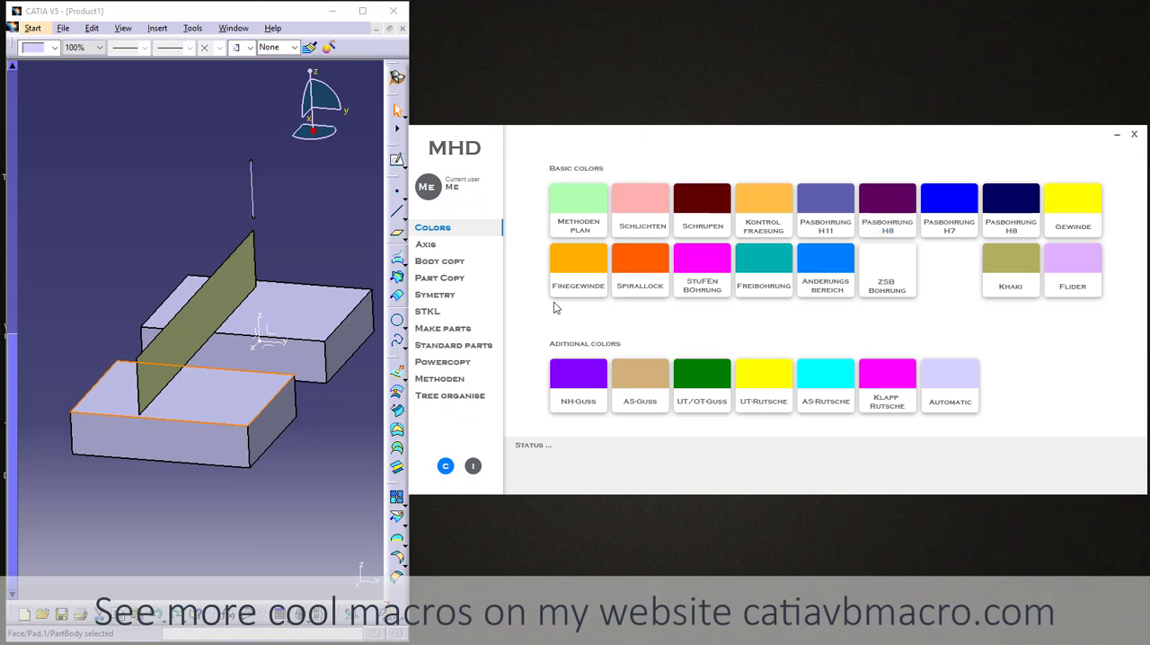
pyautogui.moveTo(661, 271)
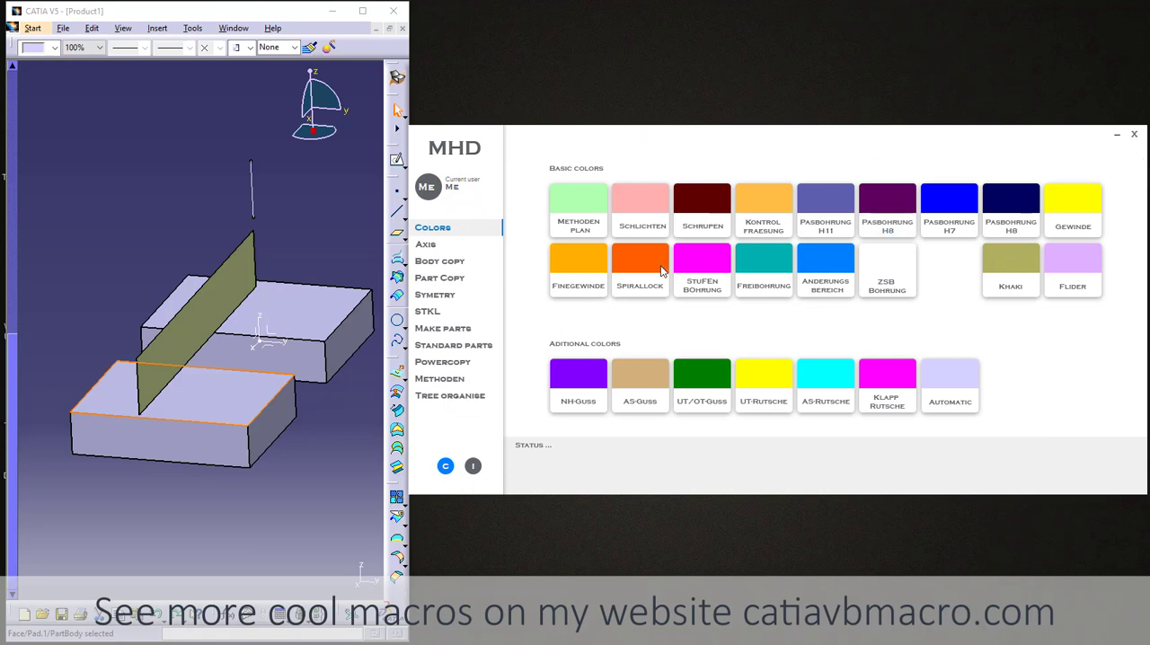
pyautogui.moveTo(680, 254)
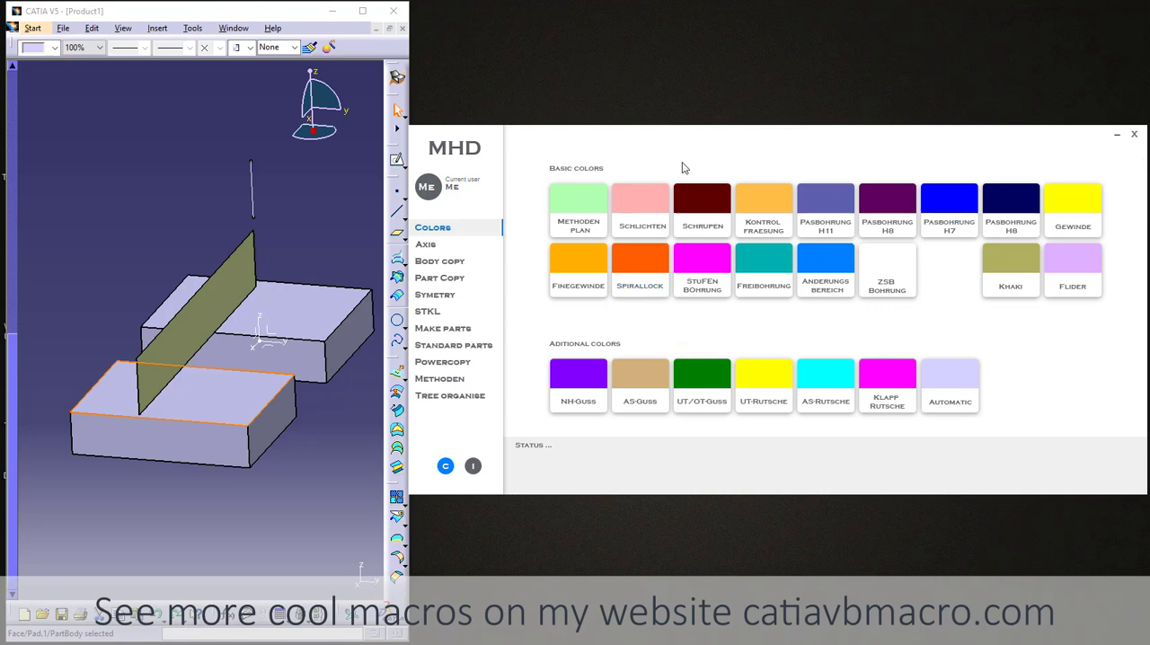
pyautogui.moveTo(574, 176)
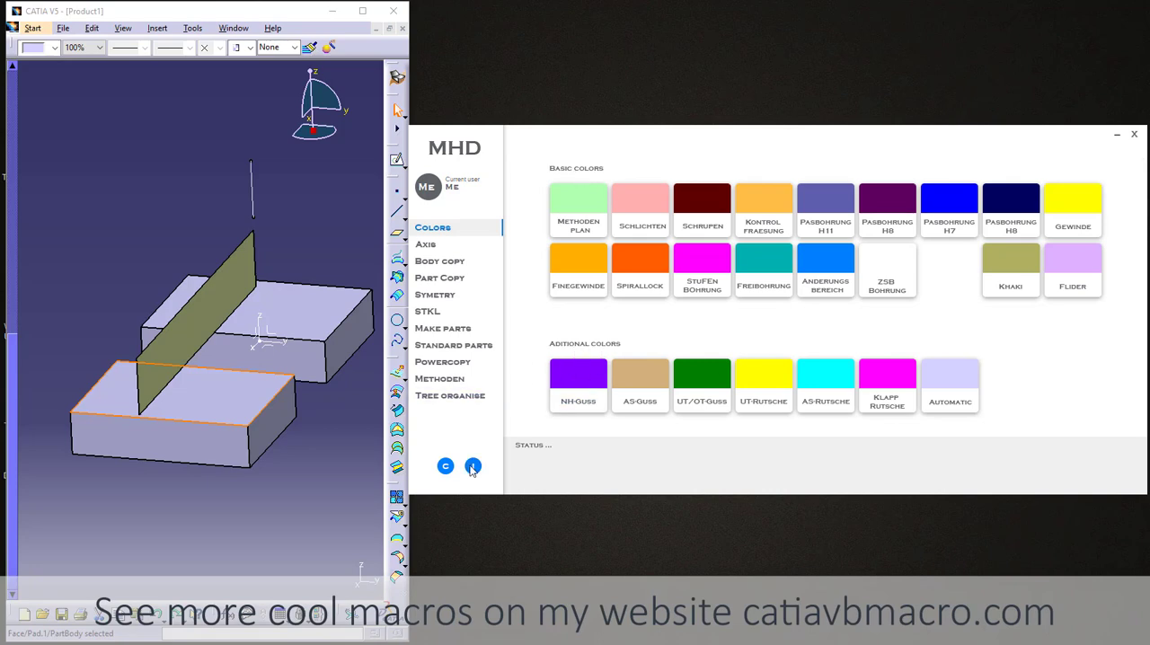
pyautogui.click(473, 466)
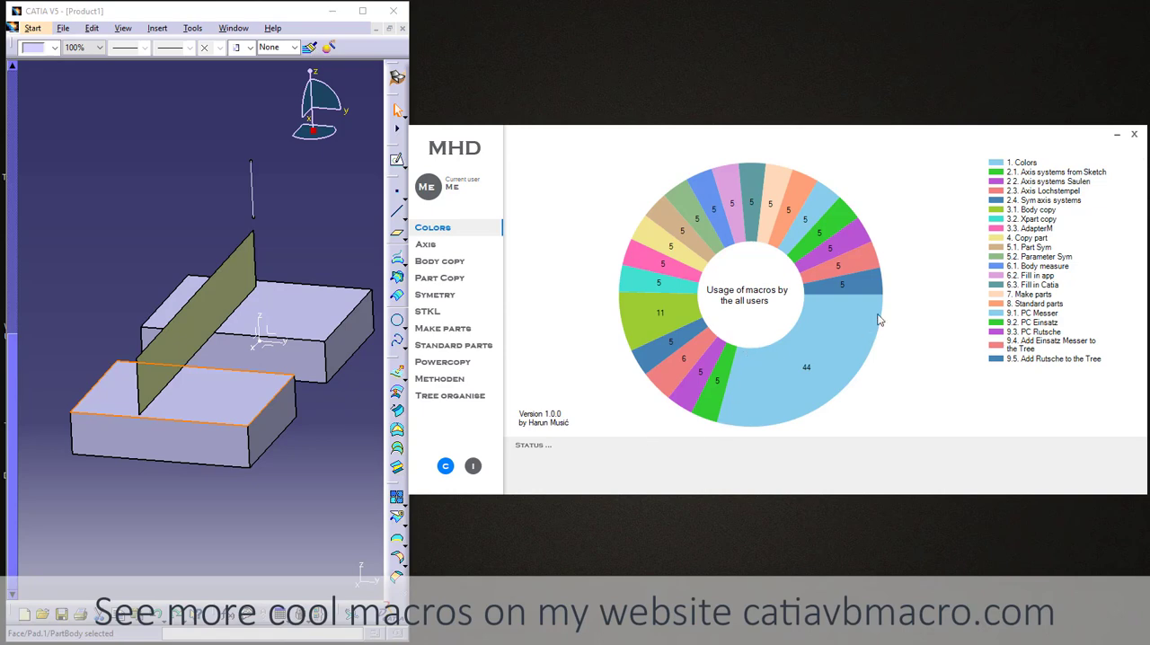
pyautogui.moveTo(1038, 139)
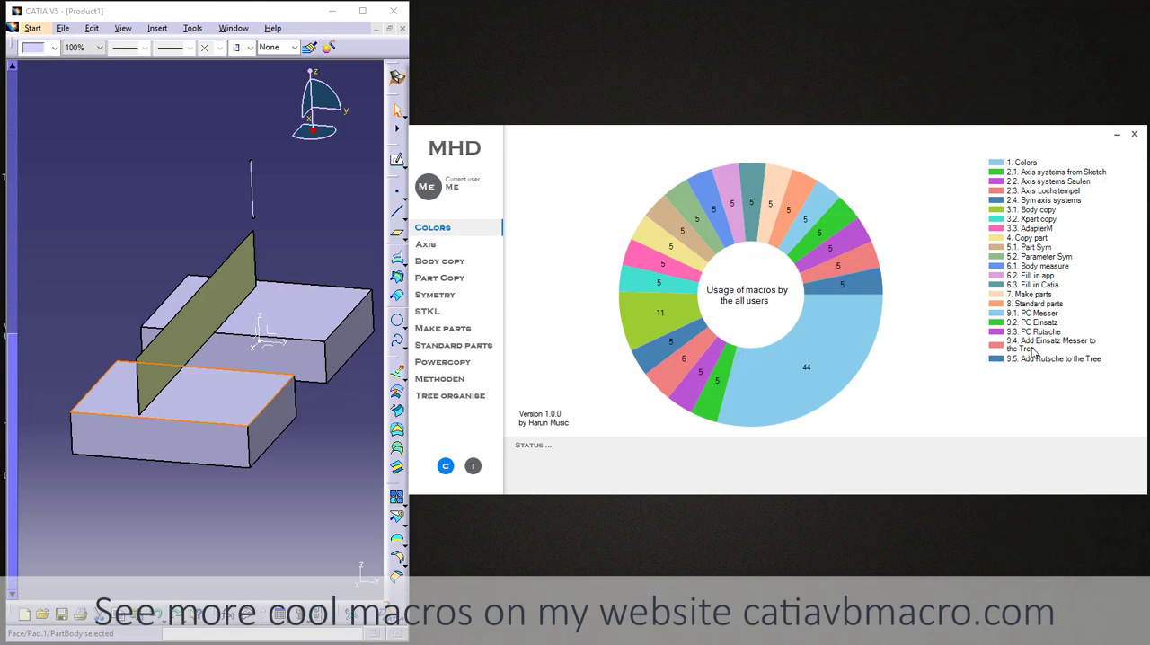
pyautogui.moveTo(770, 372)
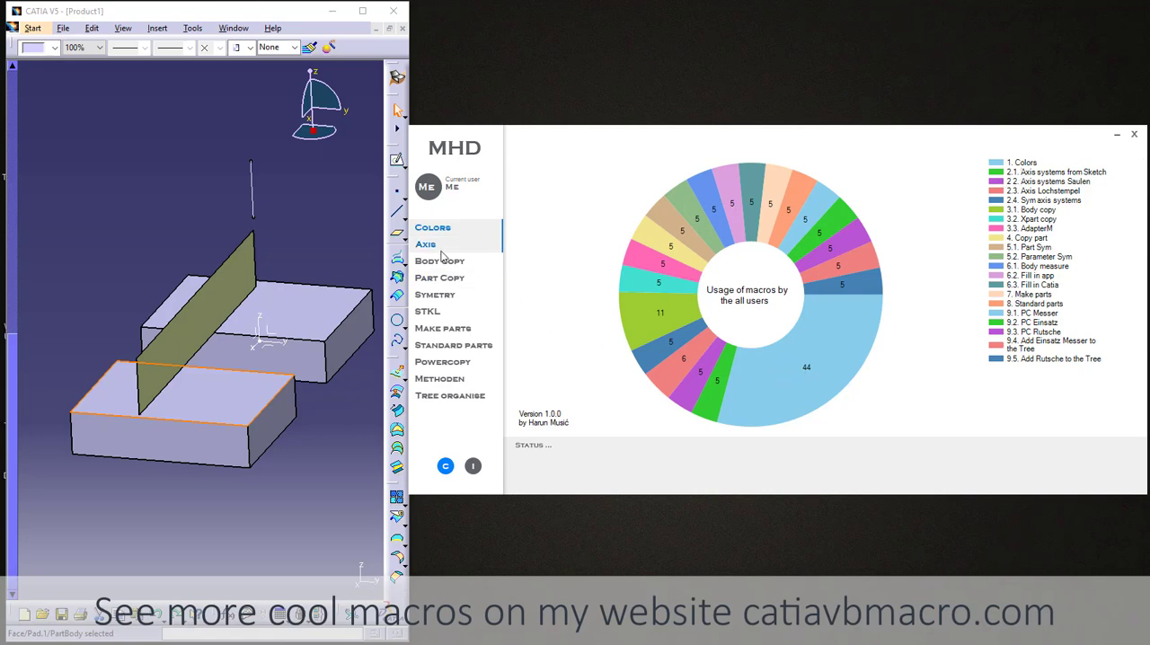
pyautogui.click(433, 227)
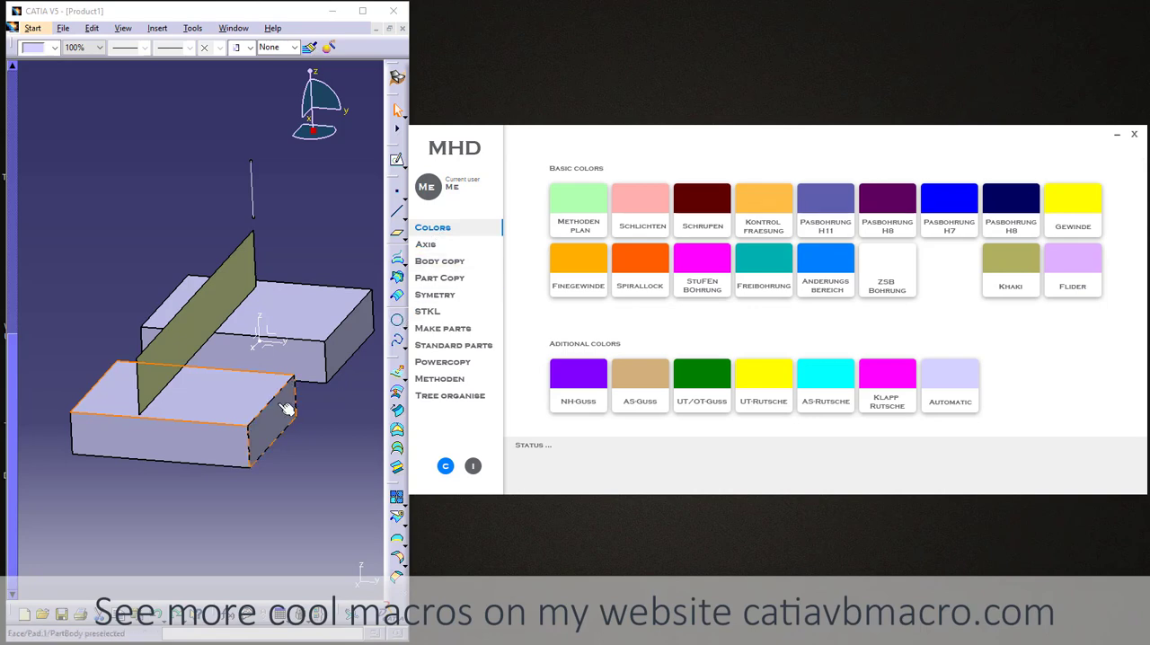
# Paint the front block's top face with the Methoden Plan colour and view usage statistics.
pyautogui.click(211, 409)
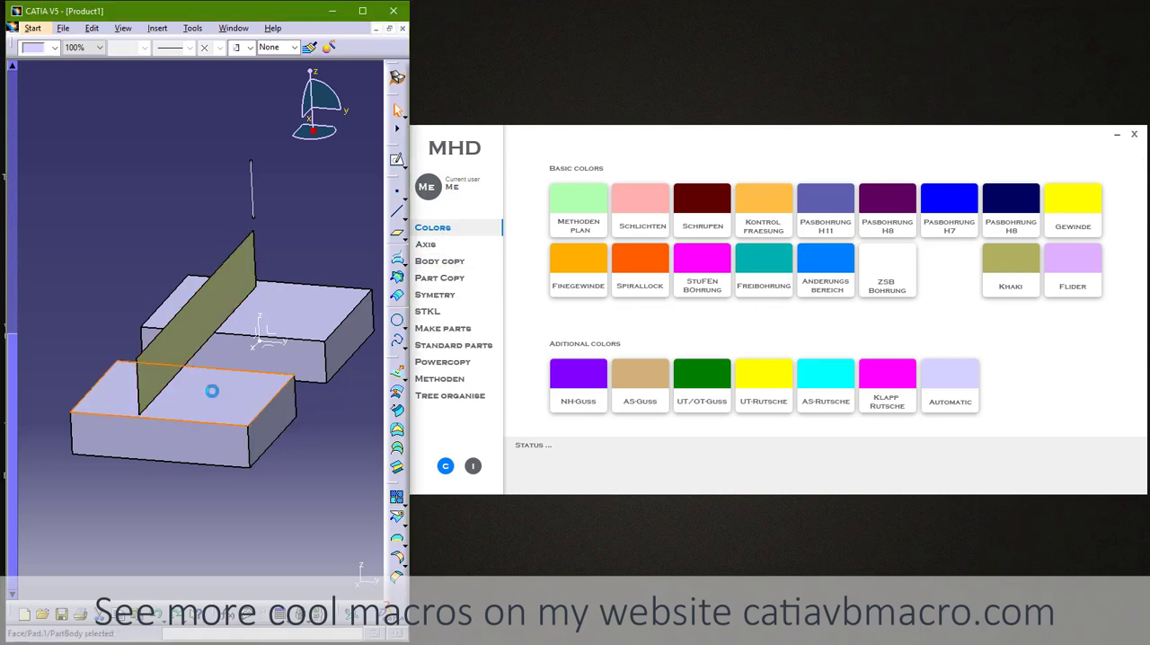
pyautogui.click(579, 210)
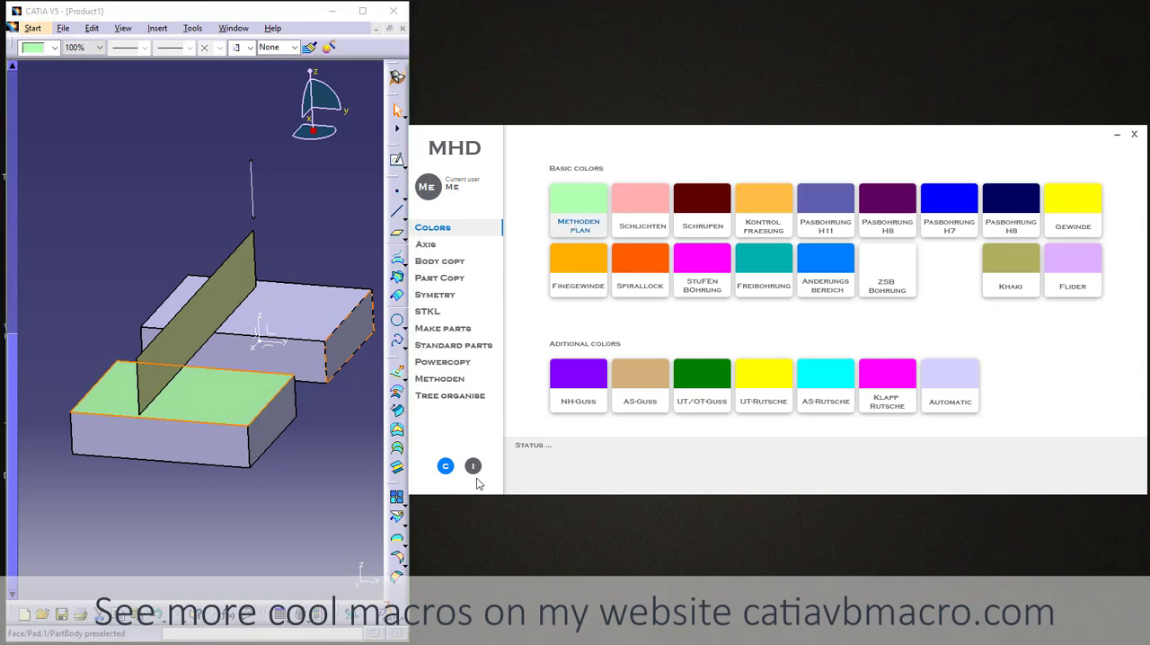
pyautogui.click(473, 465)
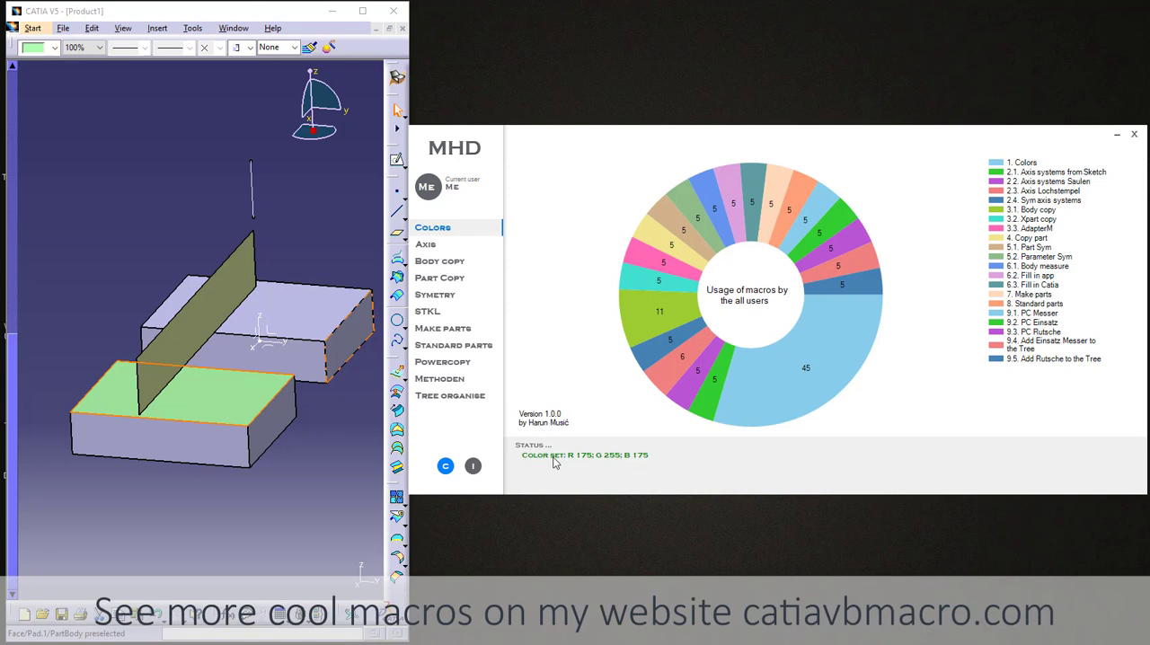
pyautogui.moveTo(525, 461)
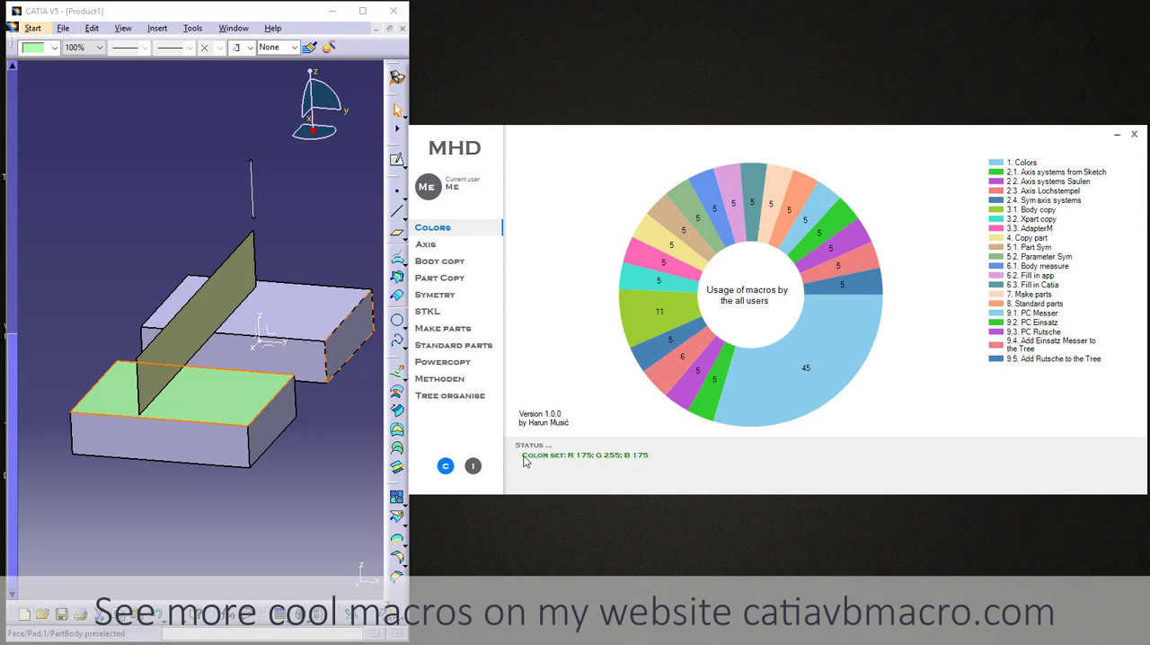
pyautogui.moveTo(618, 468)
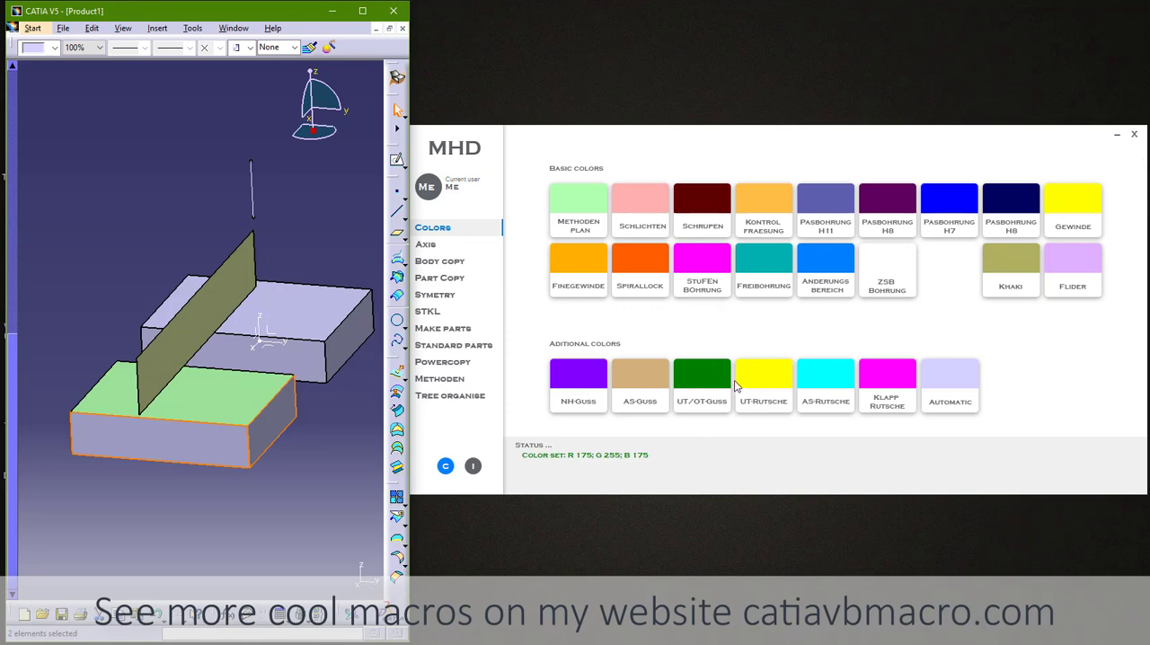
# Apply UT/OT-Guss dark green to the front side face, check the usage chart, return to Colors.
pyautogui.click(701, 372)
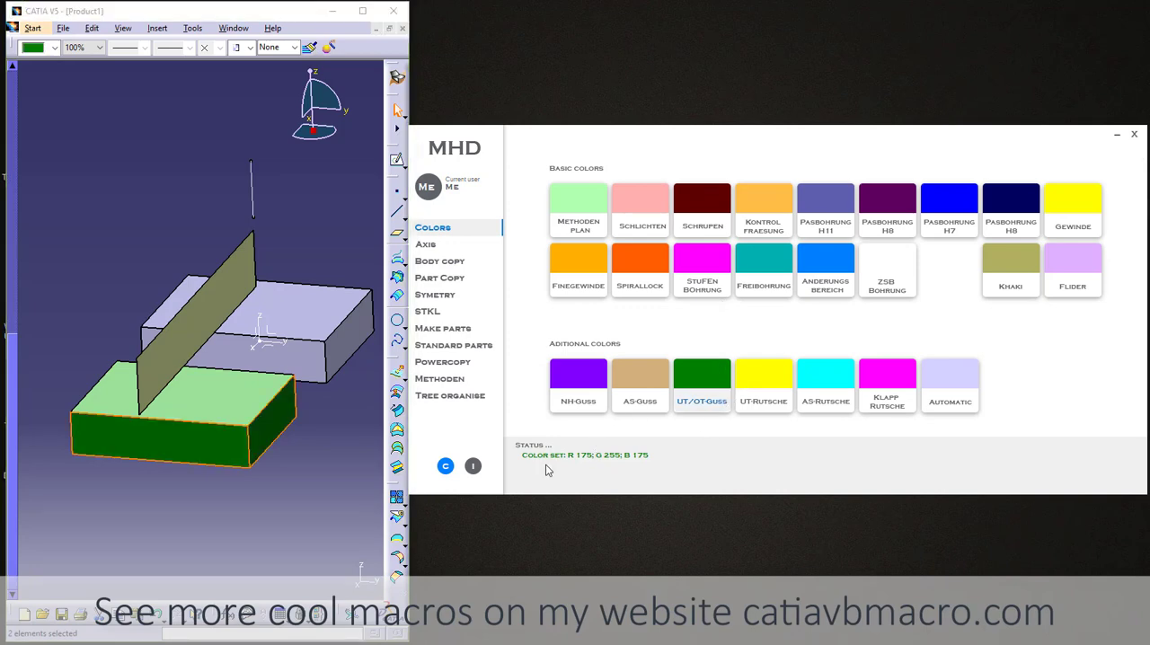
pyautogui.click(701, 378)
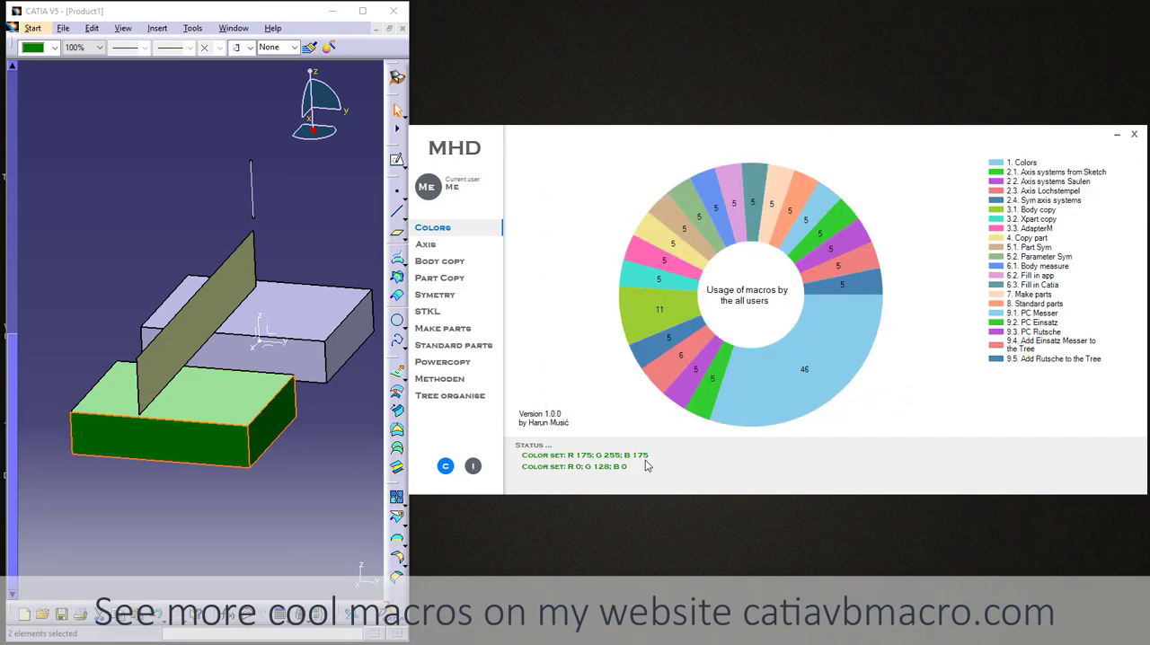
pyautogui.moveTo(465, 226)
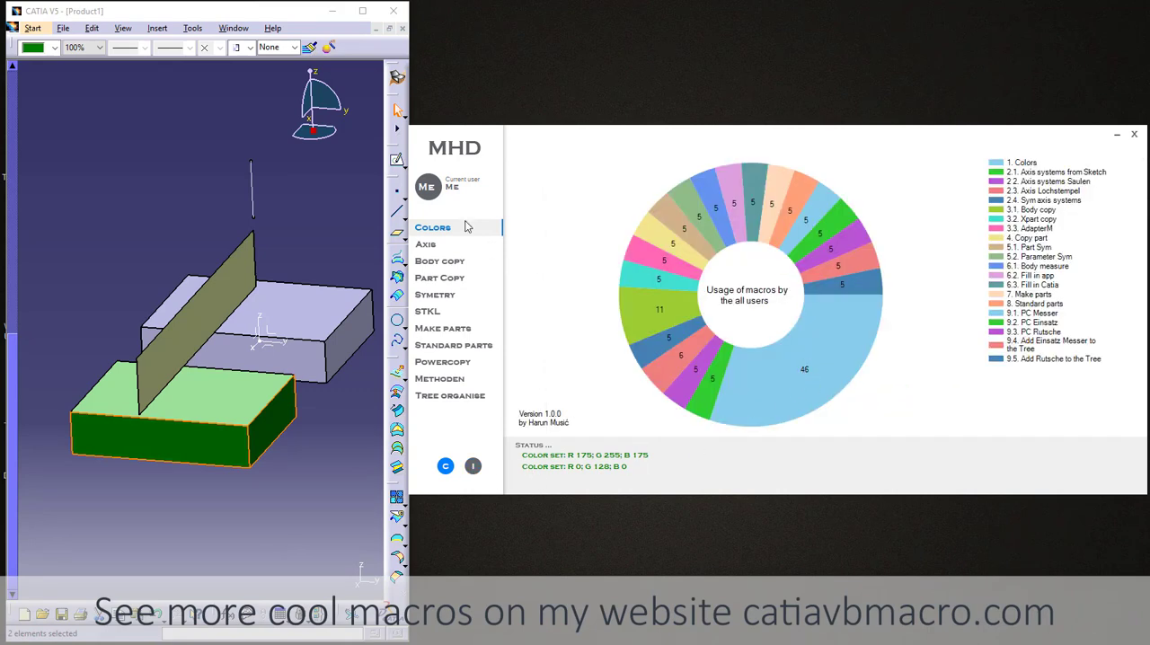
pyautogui.click(433, 228)
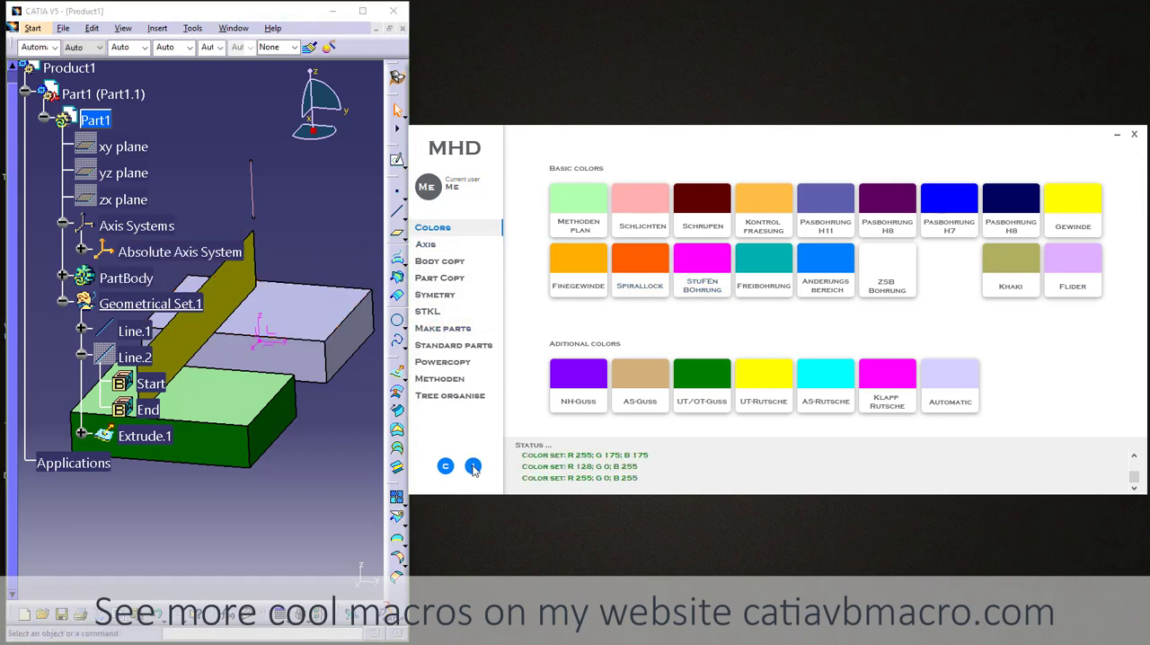
# Check the usage chart showing 50 macro uses, then return to the colour palette.
pyautogui.click(473, 466)
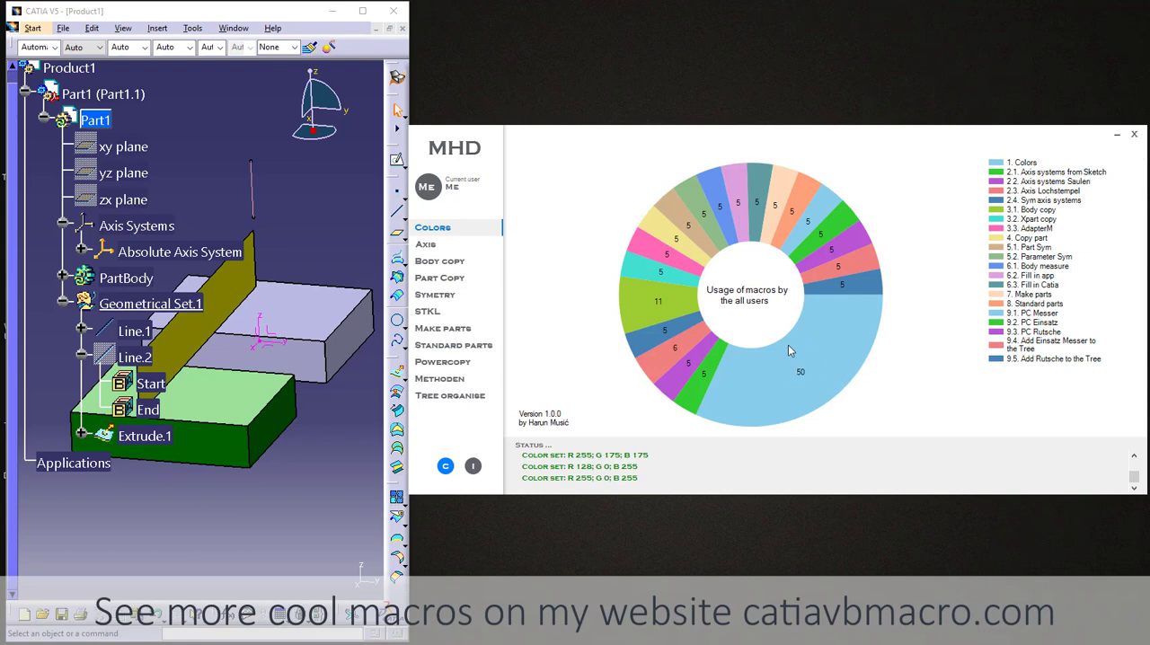
pyautogui.moveTo(1021, 178)
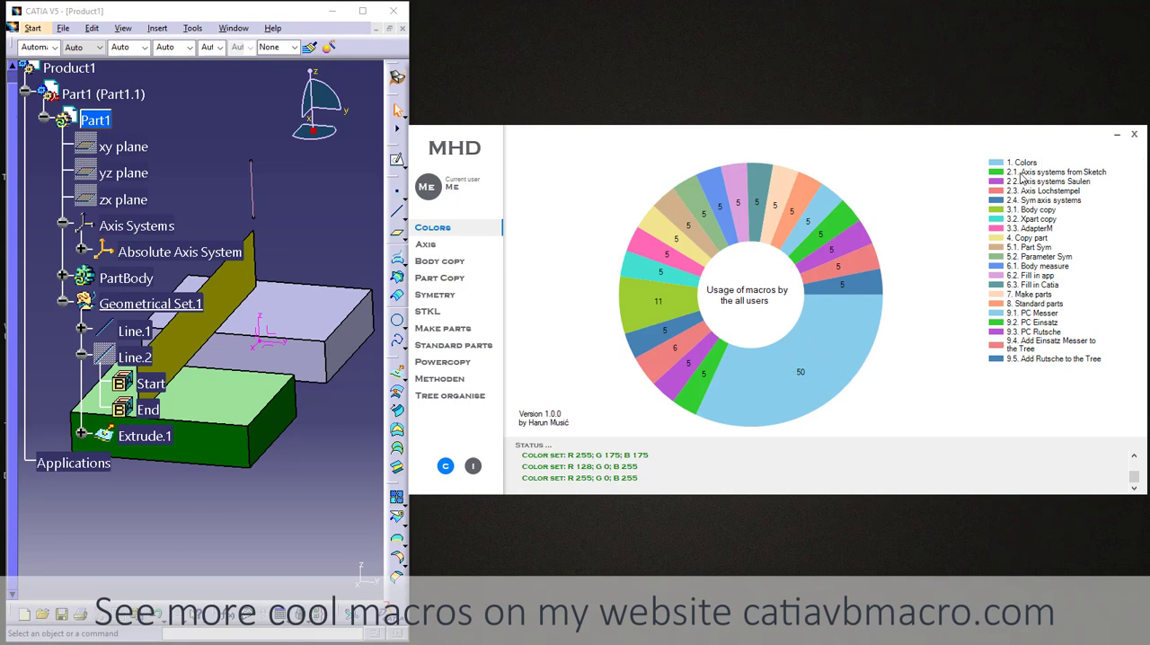
pyautogui.click(433, 226)
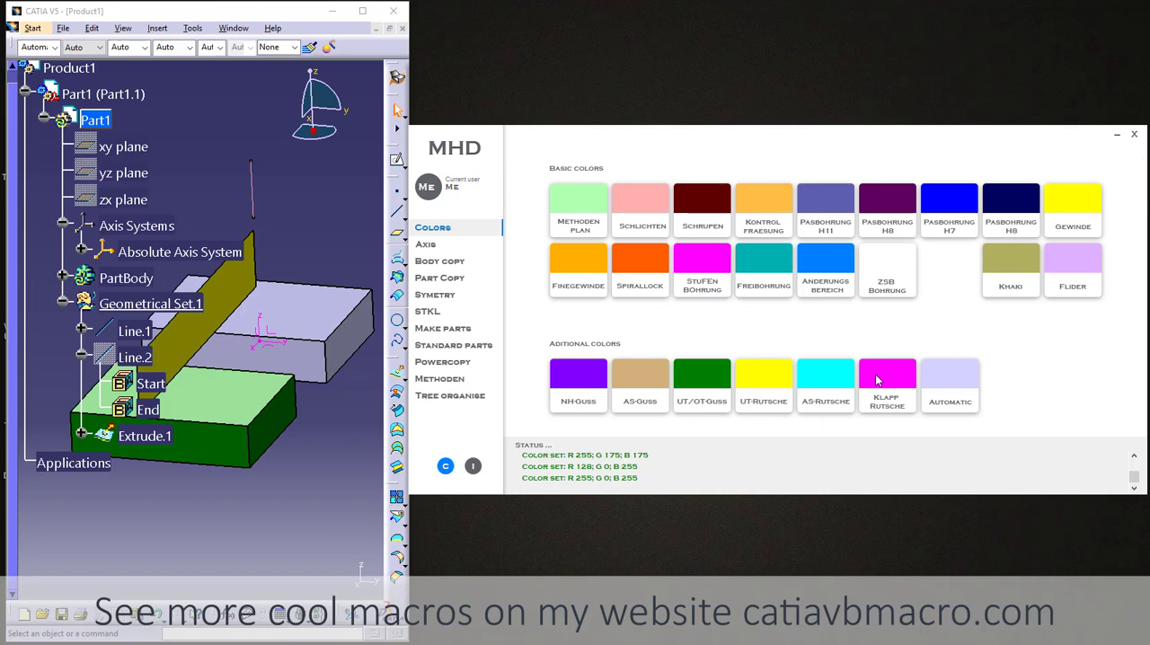
pyautogui.moveTo(920, 377)
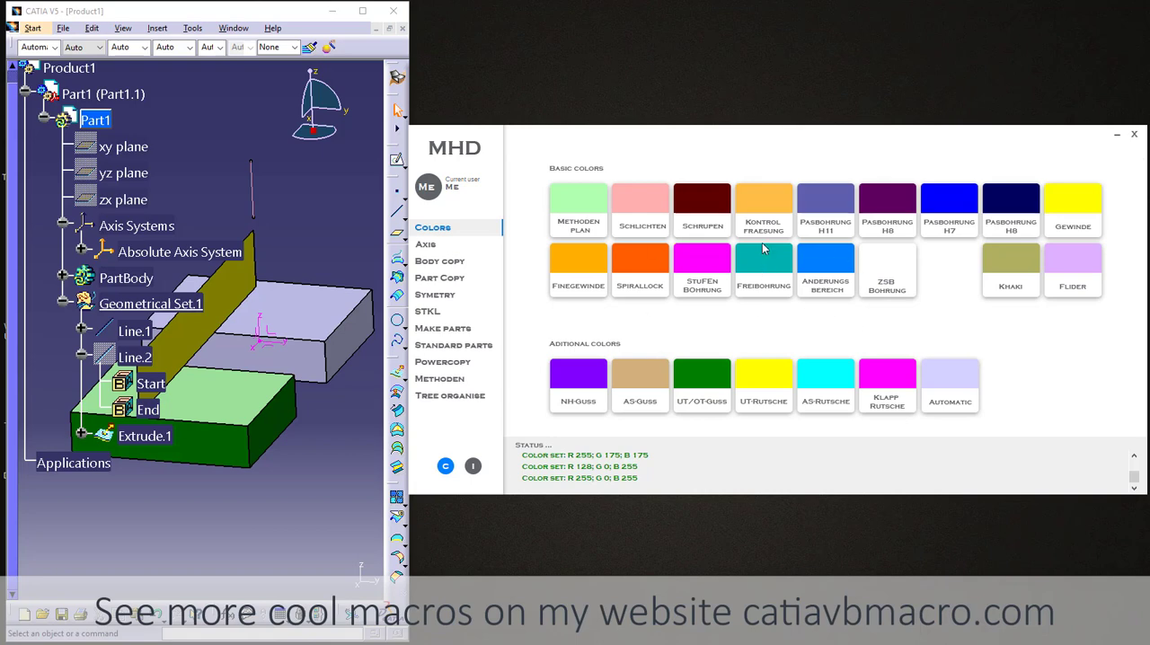
pyautogui.moveTo(701, 302)
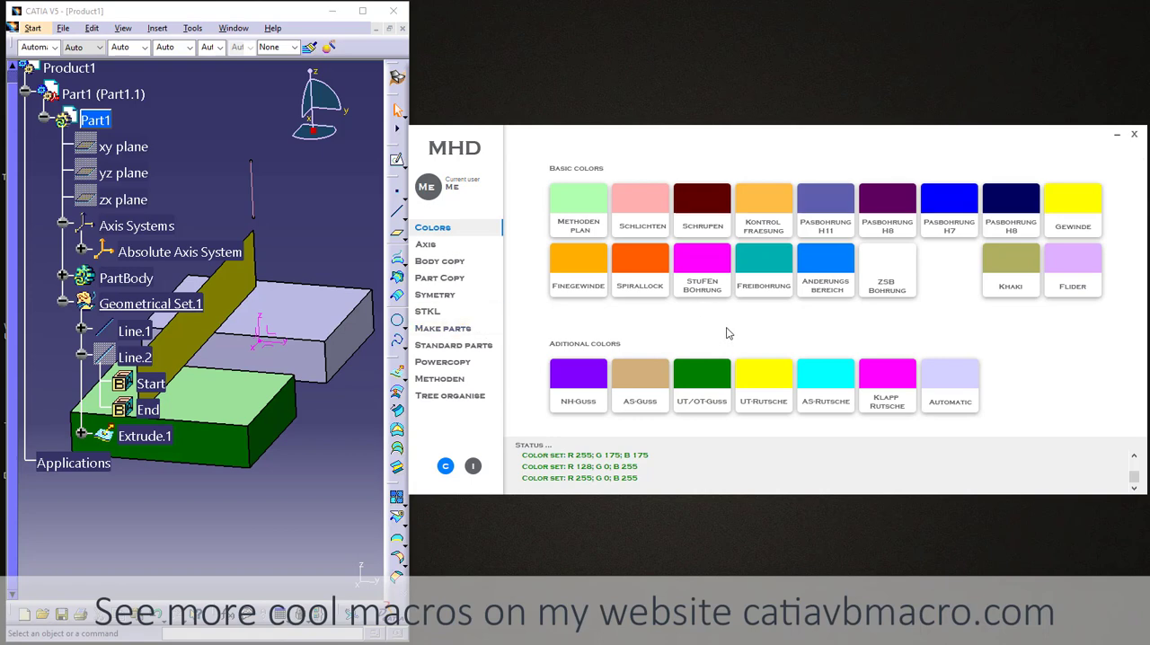
pyautogui.moveTo(794, 306)
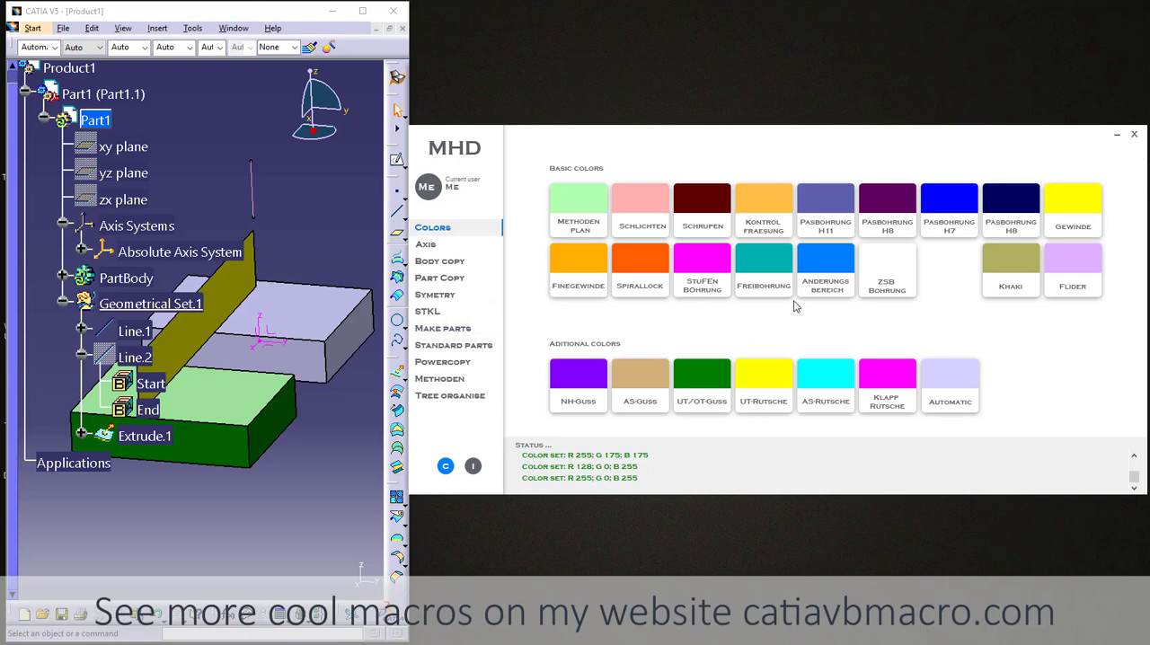